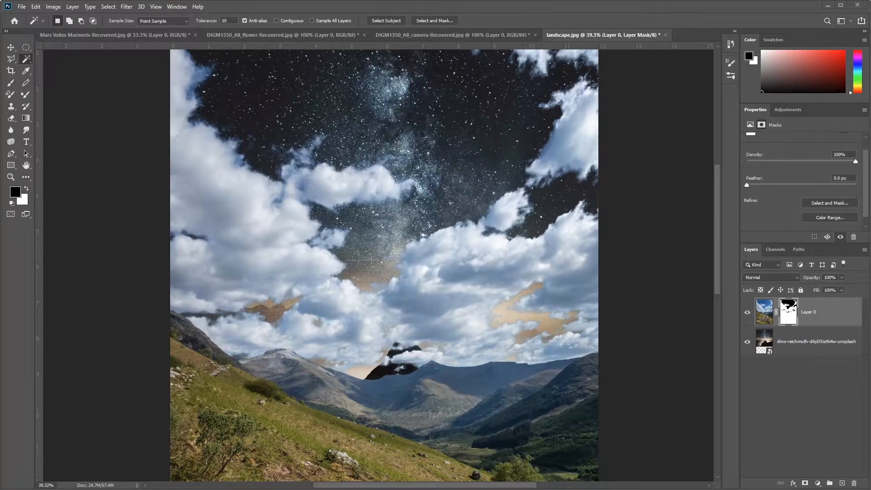
pyautogui.moveTo(497, 125)
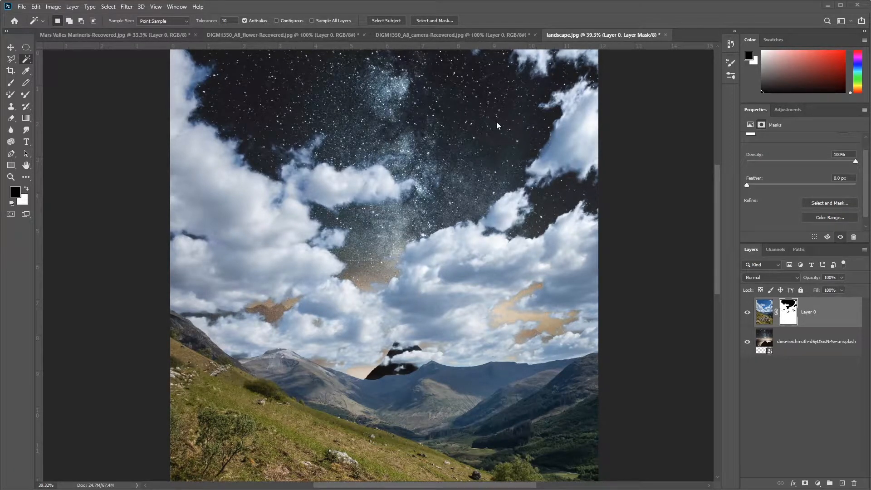
pyautogui.moveTo(494, 127)
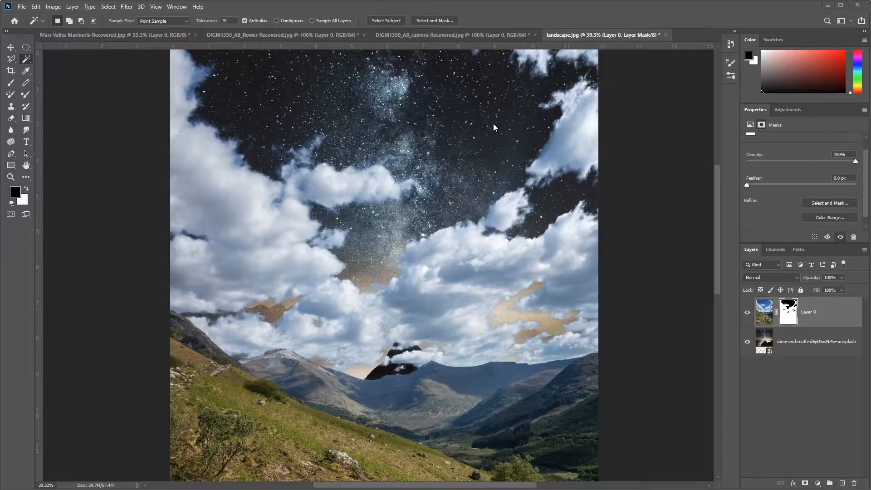
pyautogui.moveTo(448, 35)
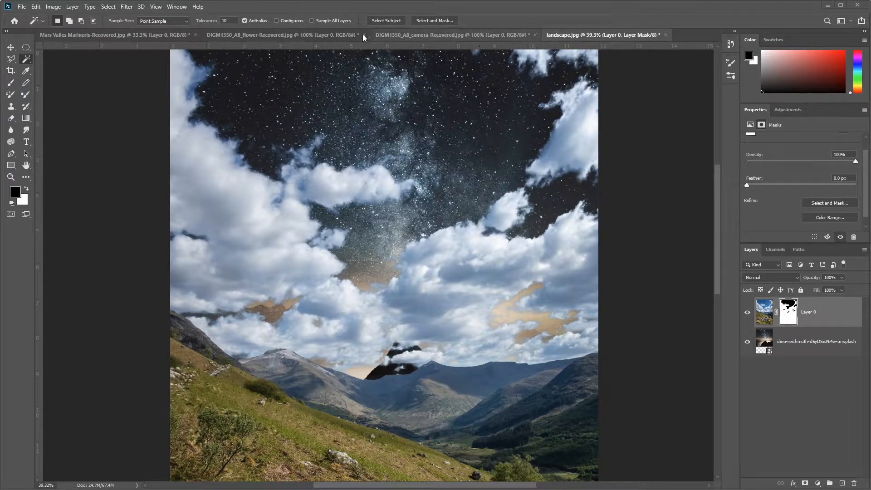
# - Switch to the Mars planet document and select the Move tool
pyautogui.click(111, 34)
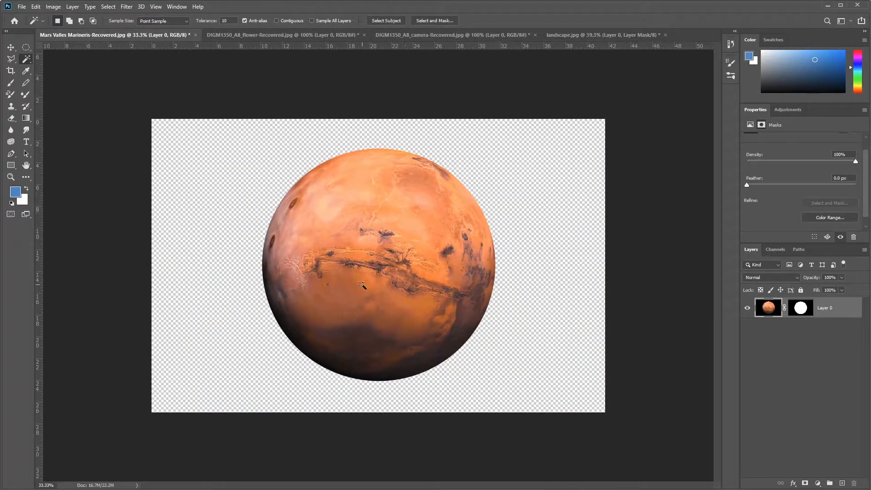
pyautogui.click(10, 47)
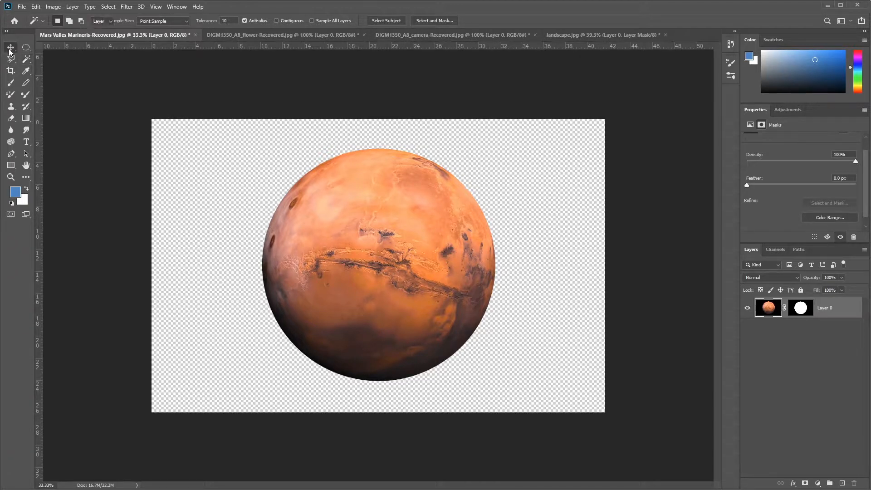
pyautogui.click(11, 47)
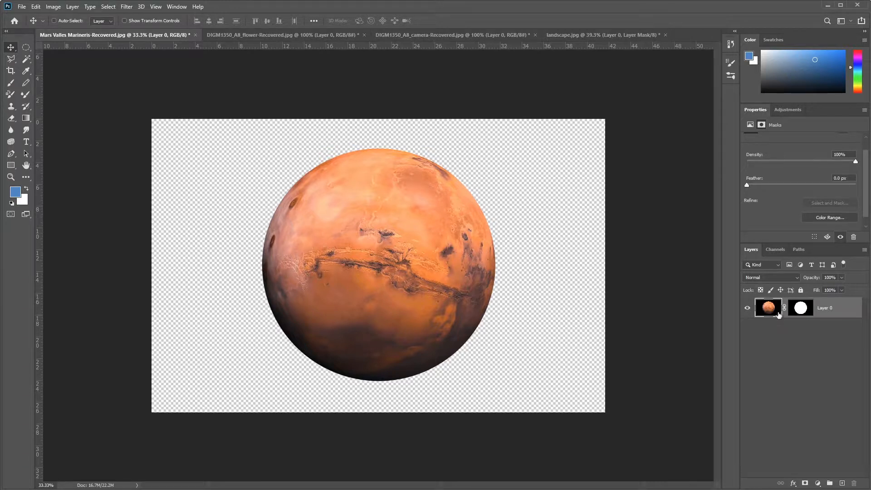
pyautogui.moveTo(768, 307)
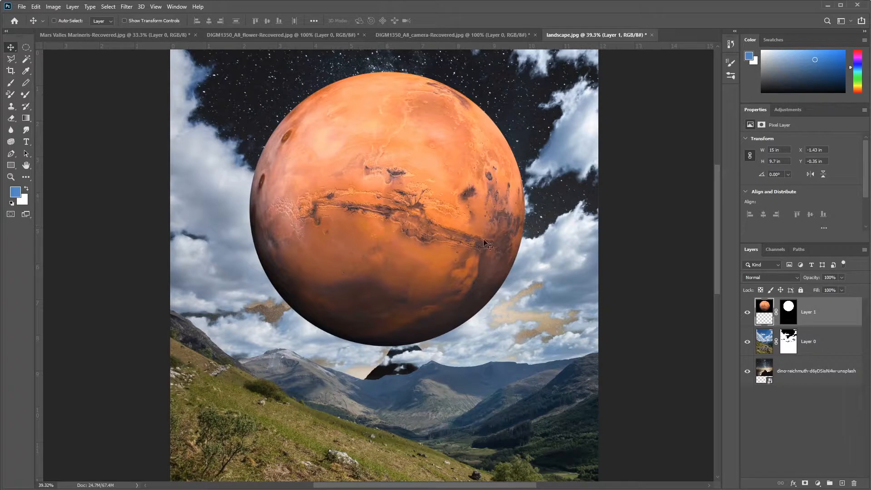
pyautogui.moveTo(436, 206)
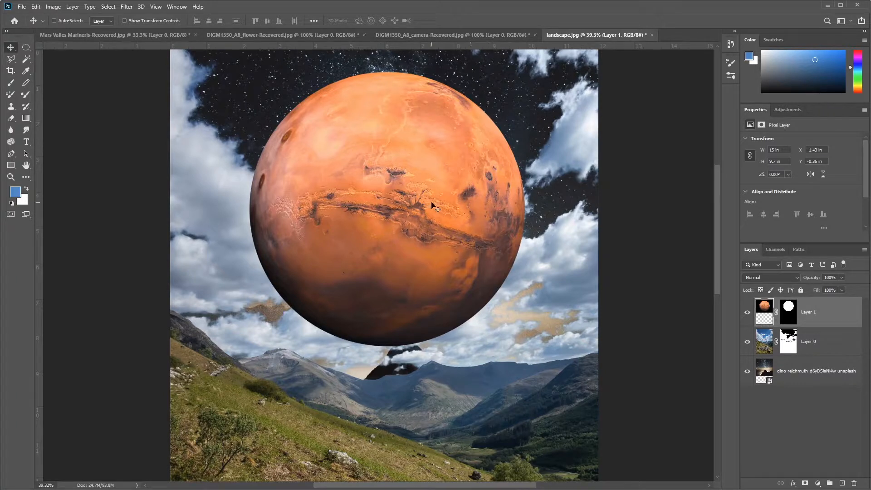
# - Return to the Mars planet document tab
pyautogui.click(111, 34)
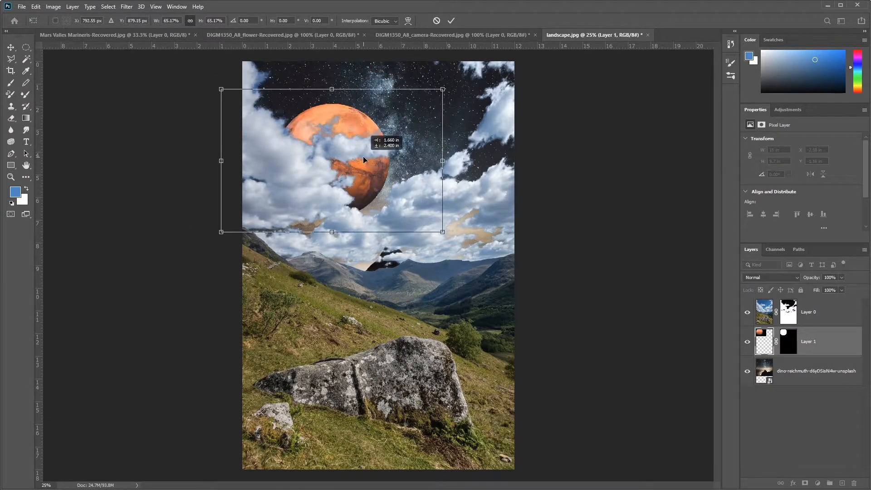
# - Drag the shrunken planet up into the dark starry gap near the top right
pyautogui.moveTo(363, 160); pyautogui.dragTo(370, 193)
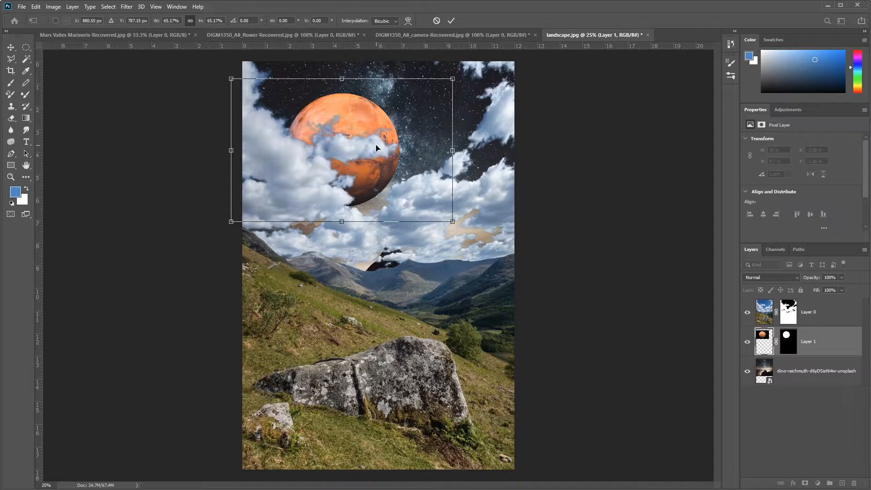
pyautogui.moveTo(399, 128)
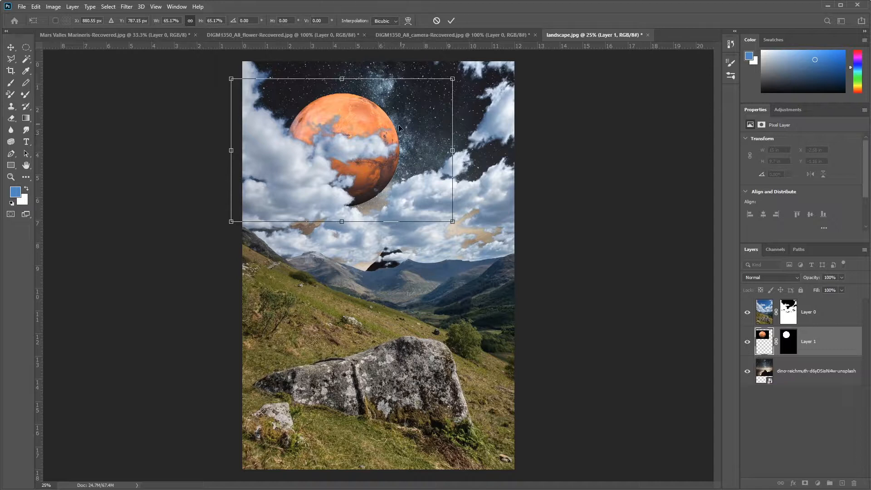
pyautogui.moveTo(361, 181)
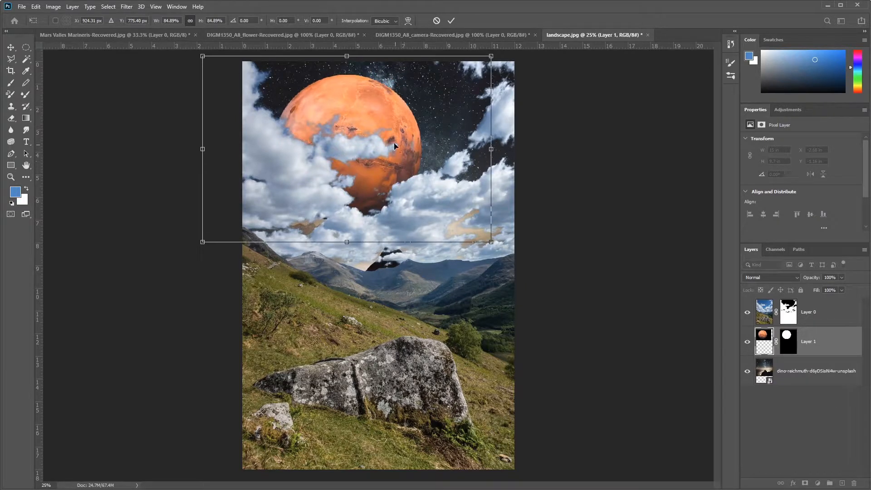
pyautogui.moveTo(391, 123)
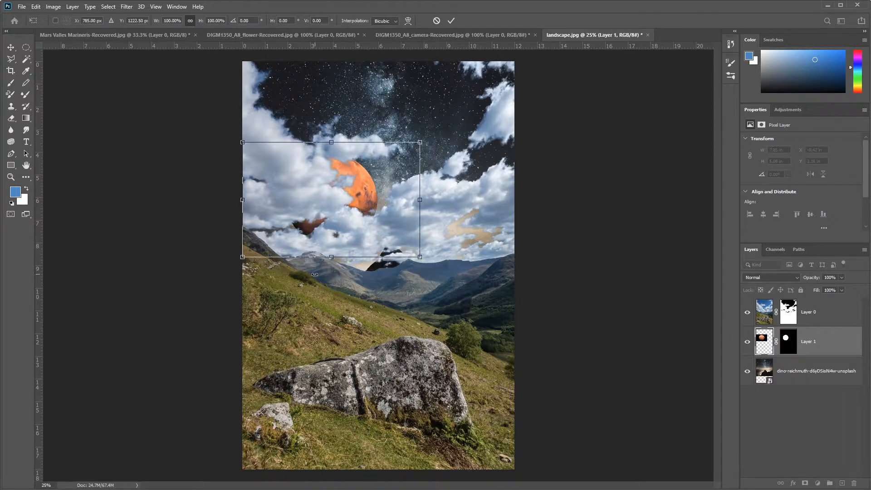
pyautogui.moveTo(397, 152)
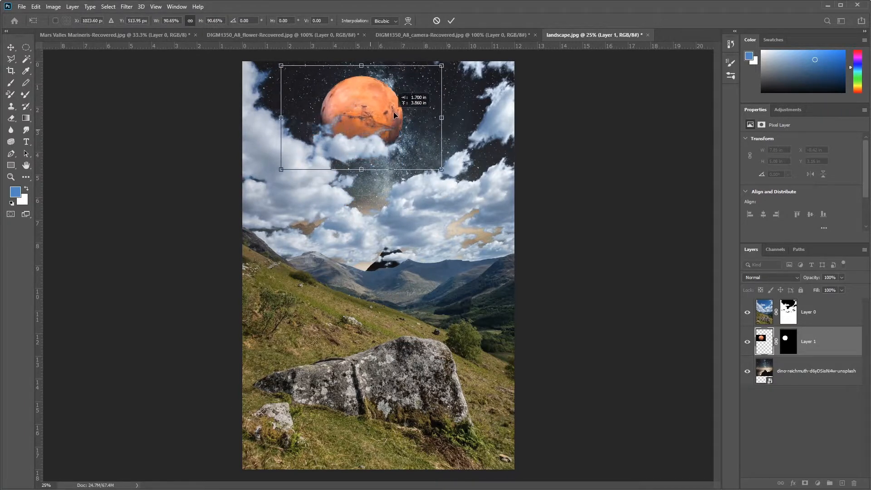
pyautogui.moveTo(361, 116); pyautogui.dragTo(414, 109)
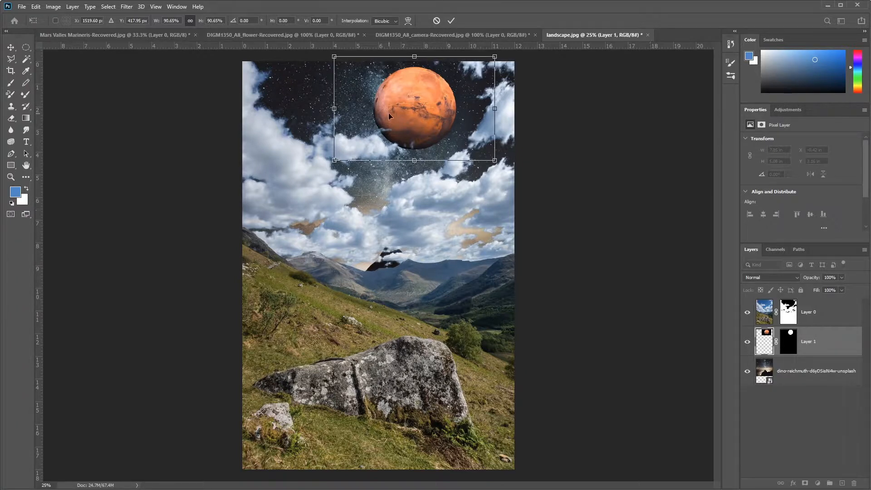
# - Commit the planet's size and position, then hide and re-show the cloudy landscape layer
pyautogui.click(451, 20)
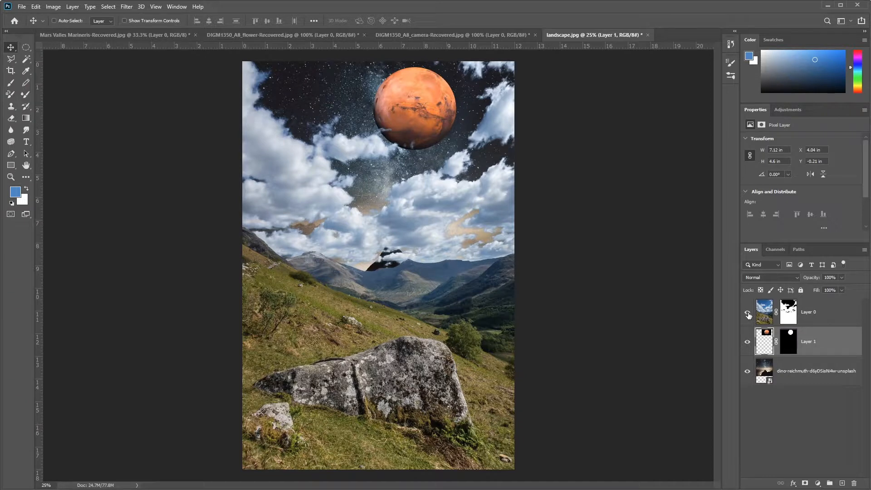
pyautogui.click(748, 314)
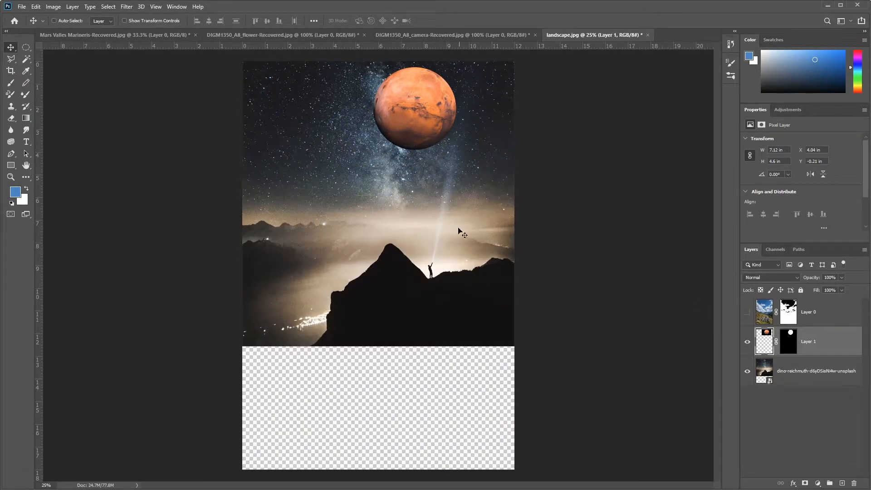
pyautogui.moveTo(453, 272)
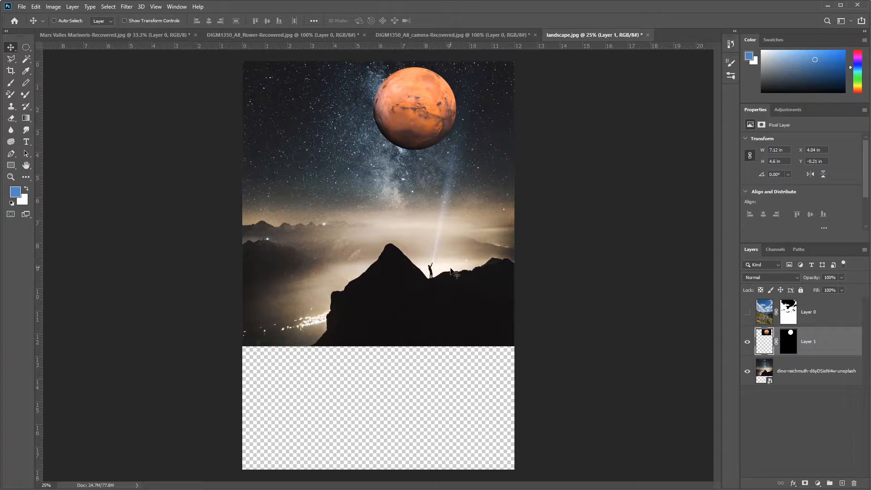
pyautogui.click(747, 311)
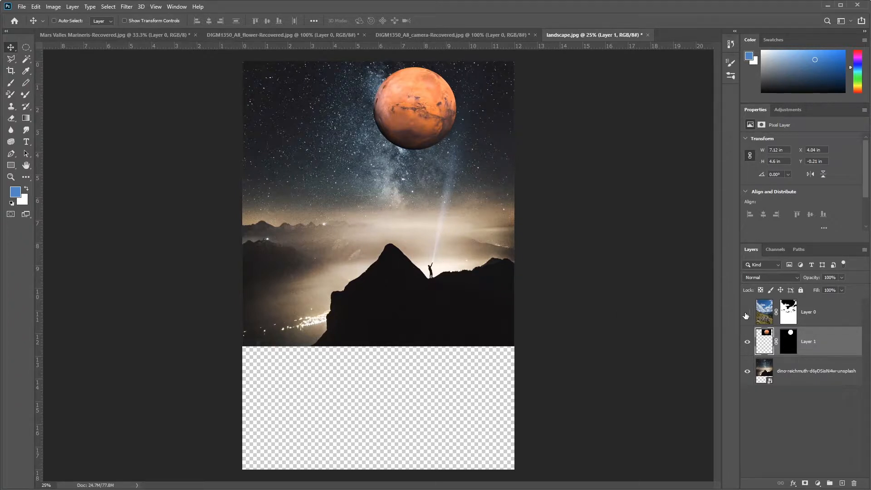
pyautogui.click(747, 312)
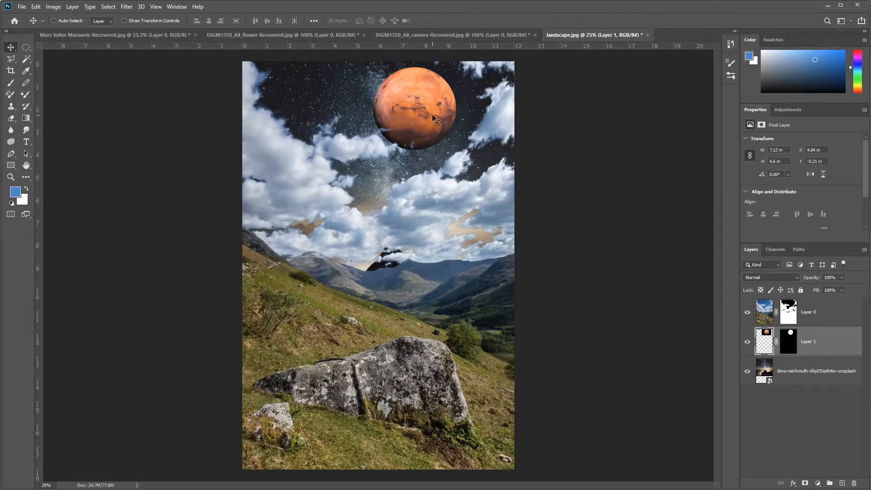
pyautogui.moveTo(394, 134)
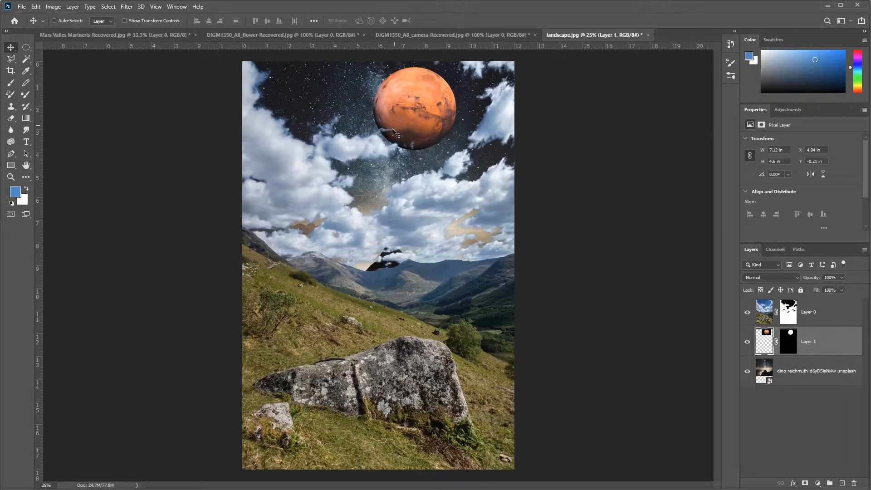
pyautogui.moveTo(433, 86)
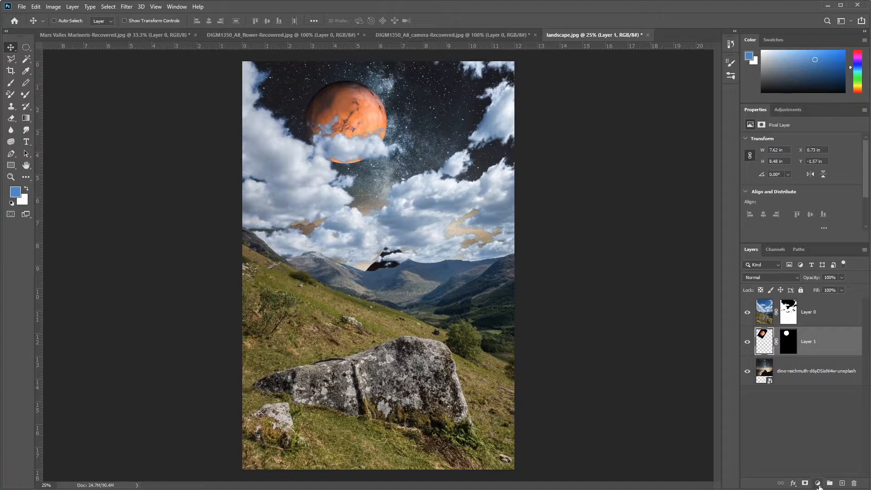
# - Add a Hue/Saturation adjustment layer directly above the Mars layer
pyautogui.click(817, 483)
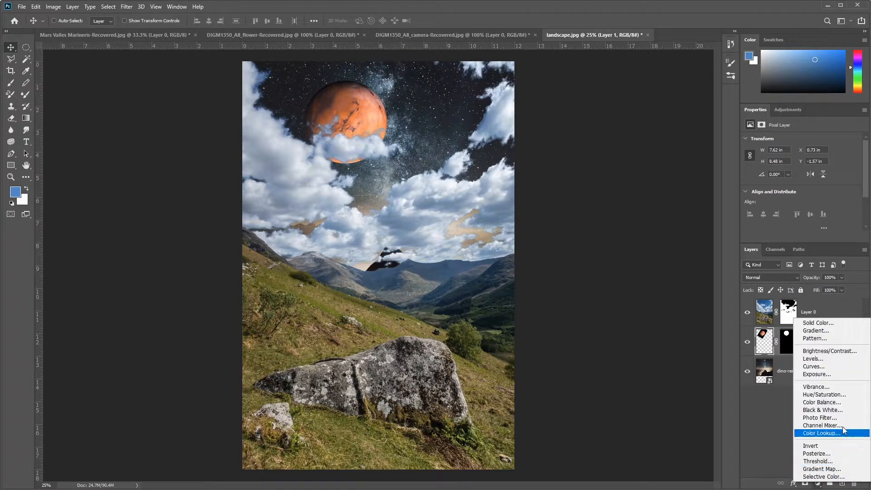
pyautogui.click(824, 394)
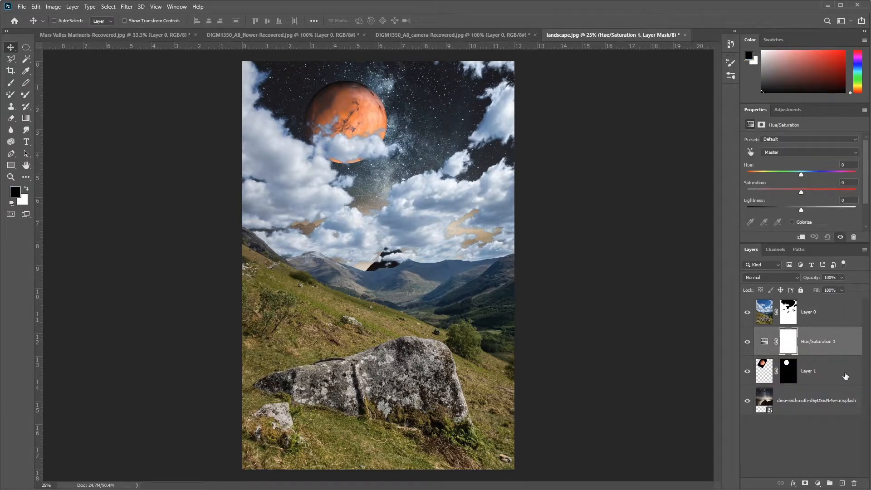
pyautogui.moveTo(789, 239)
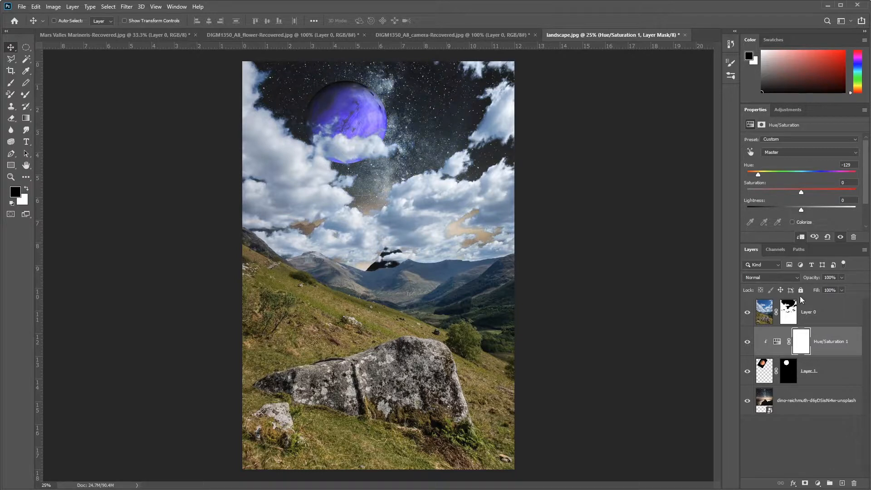
# - Set Hue to +92 and Saturation to +7 to turn Mars green
pyautogui.click(800, 341)
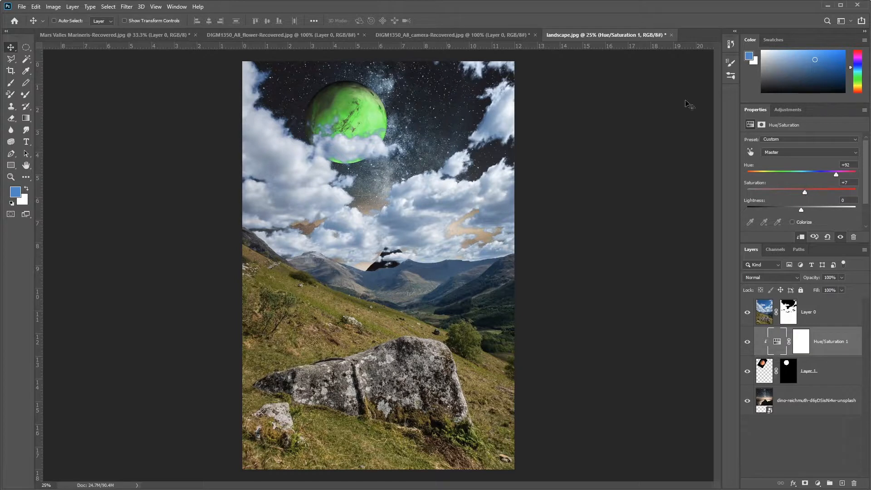
pyautogui.moveTo(438, 158)
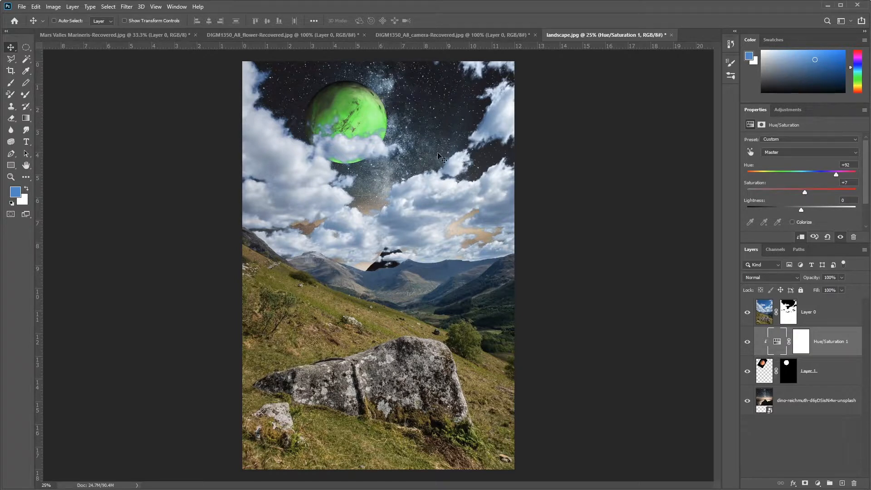
pyautogui.moveTo(366, 116)
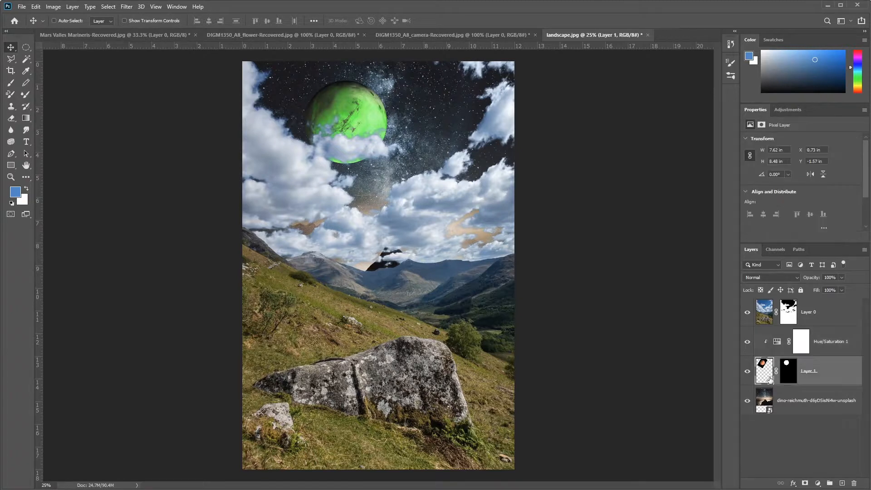
# - Drag the green planet to the right so it sits mostly above the clouds
pyautogui.moveTo(345, 106); pyautogui.dragTo(381, 116)
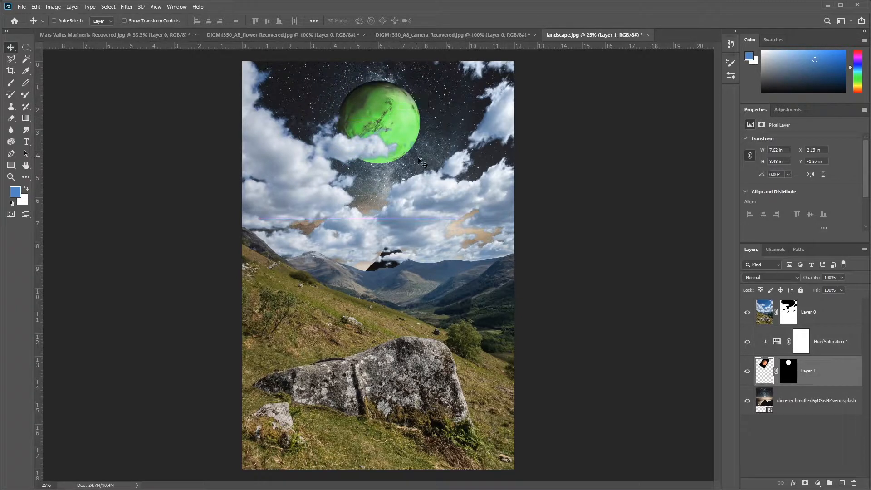
pyautogui.moveTo(416, 87)
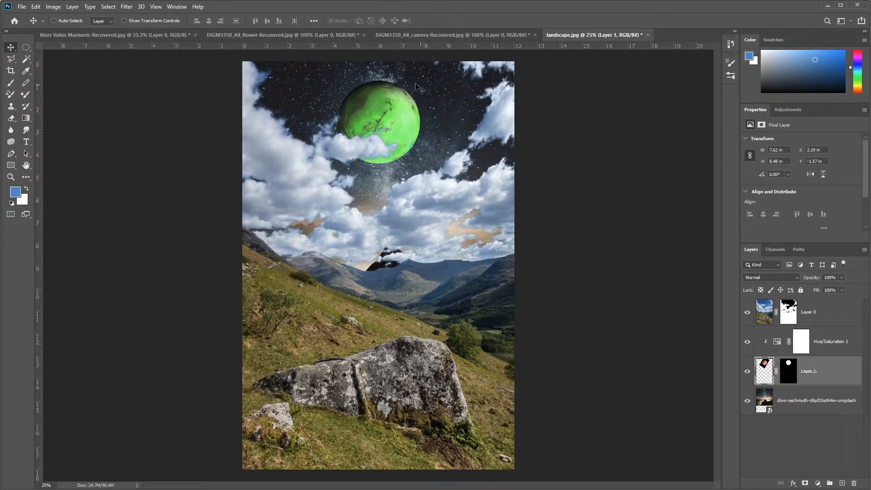
pyautogui.moveTo(471, 173)
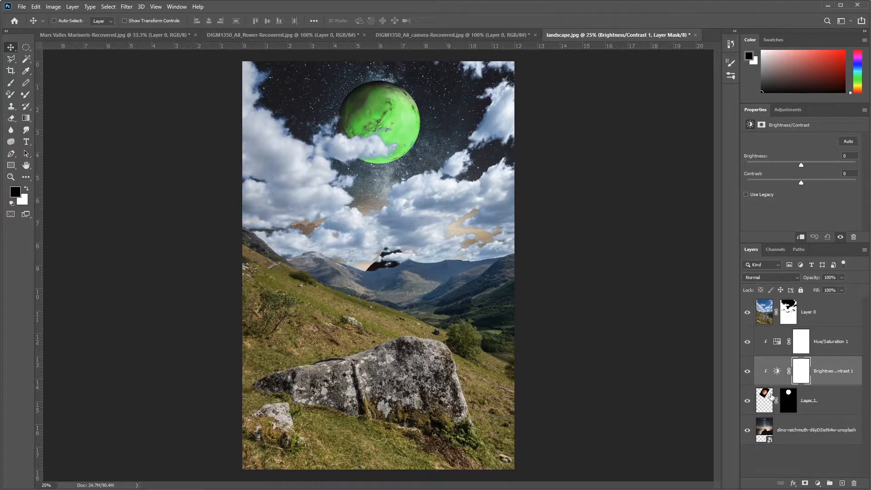
pyautogui.moveTo(836, 402)
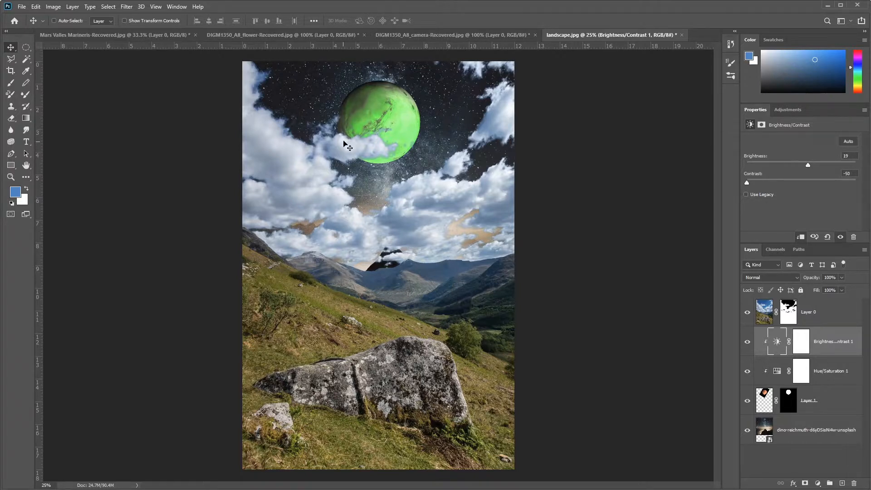
pyautogui.moveTo(821, 319)
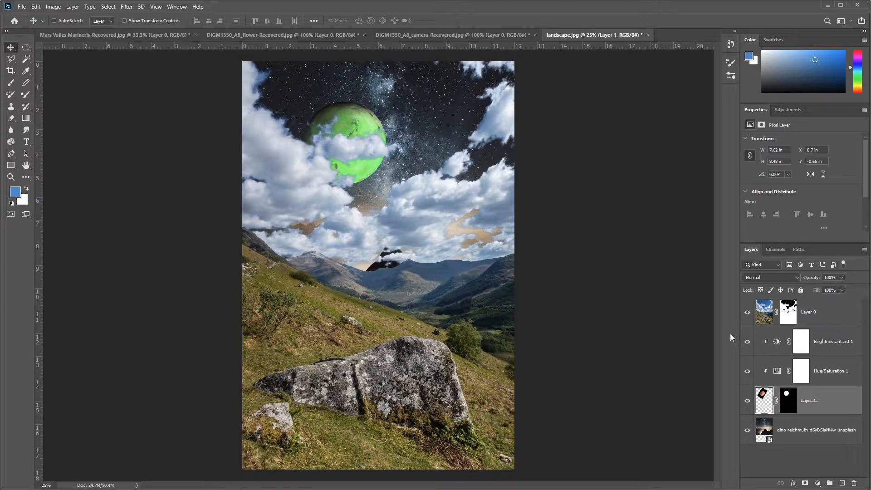
pyautogui.moveTo(847, 351)
pyautogui.write('moon')
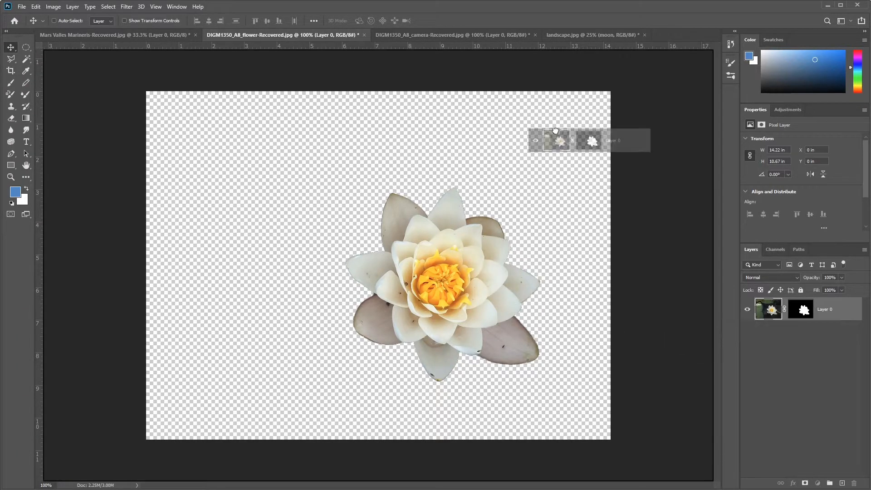
# - Place and commit a small water lily on the rock, then show the camera document
pyautogui.click(591, 34)
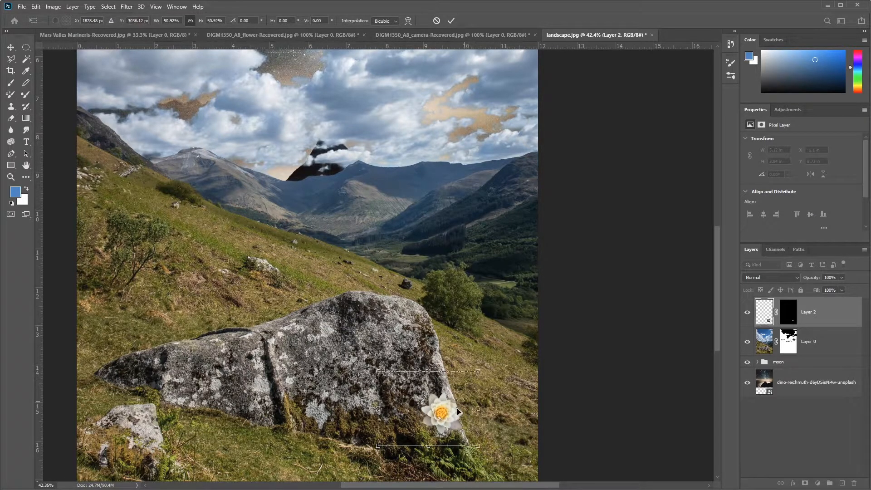
pyautogui.click(451, 20)
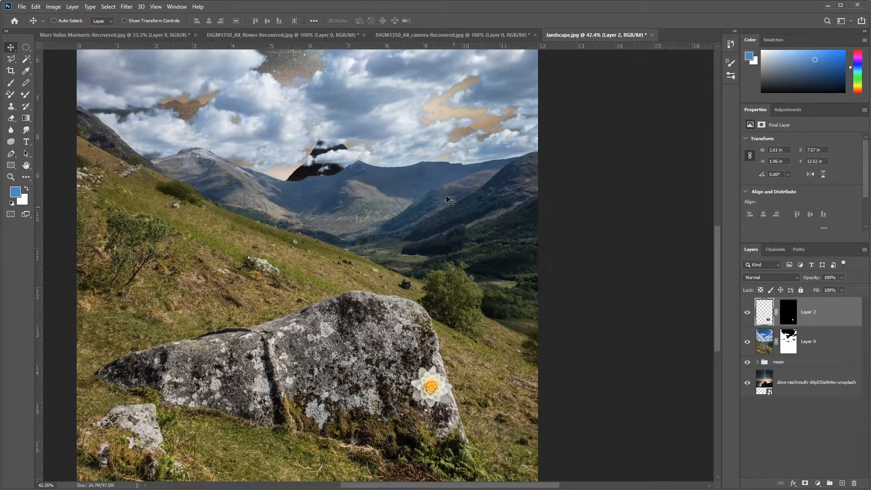
pyautogui.moveTo(426, 34)
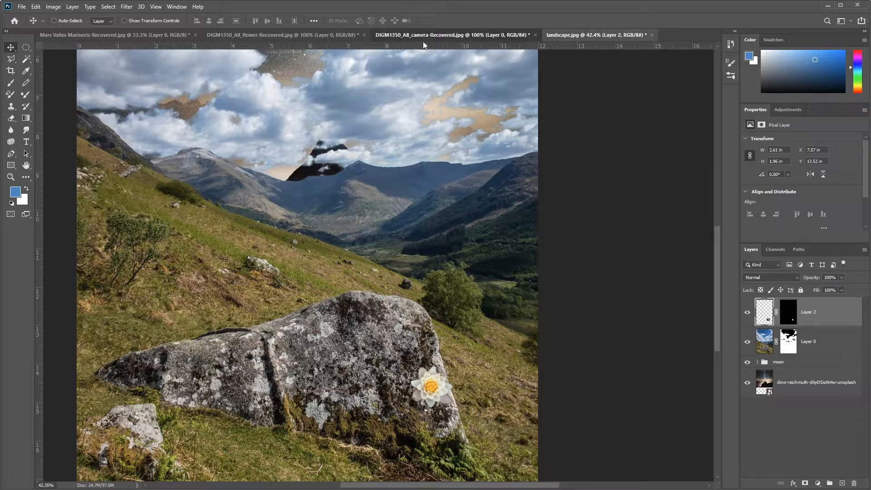
pyautogui.click(453, 34)
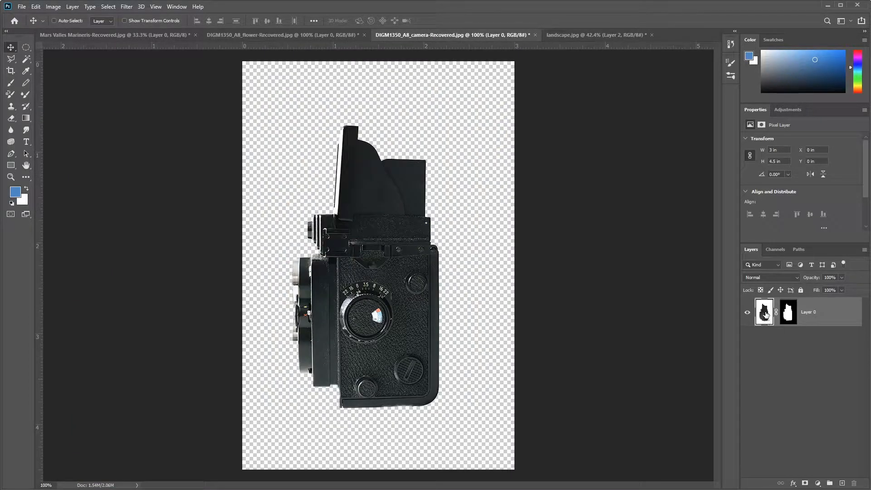